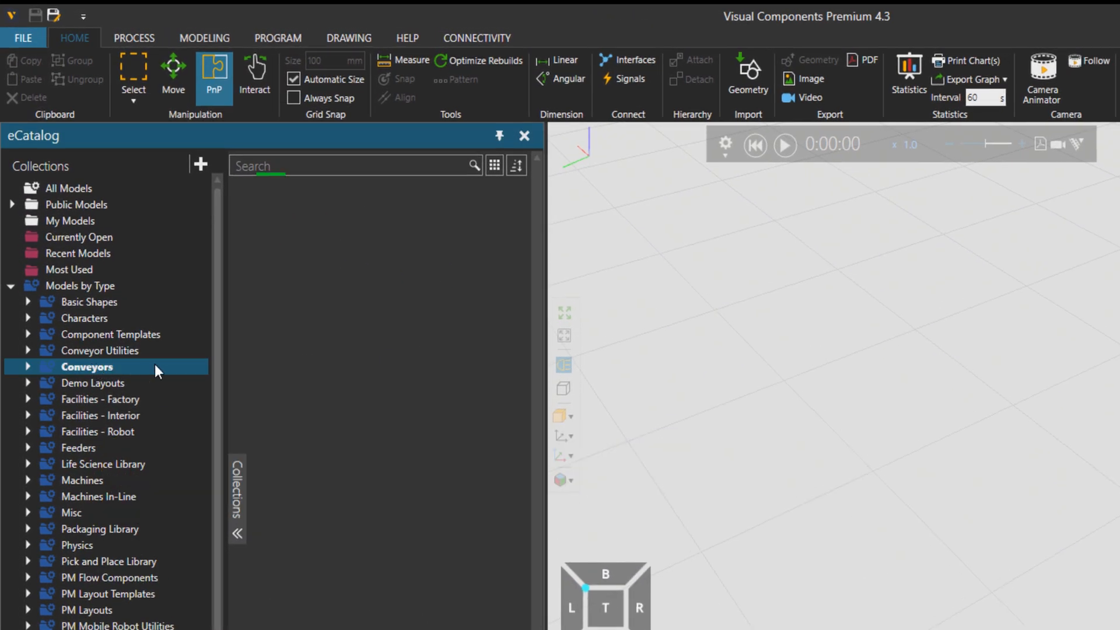
Add the Conveyor model from the eCatalog Conveyors collection to the layout.
left_click(86, 366)
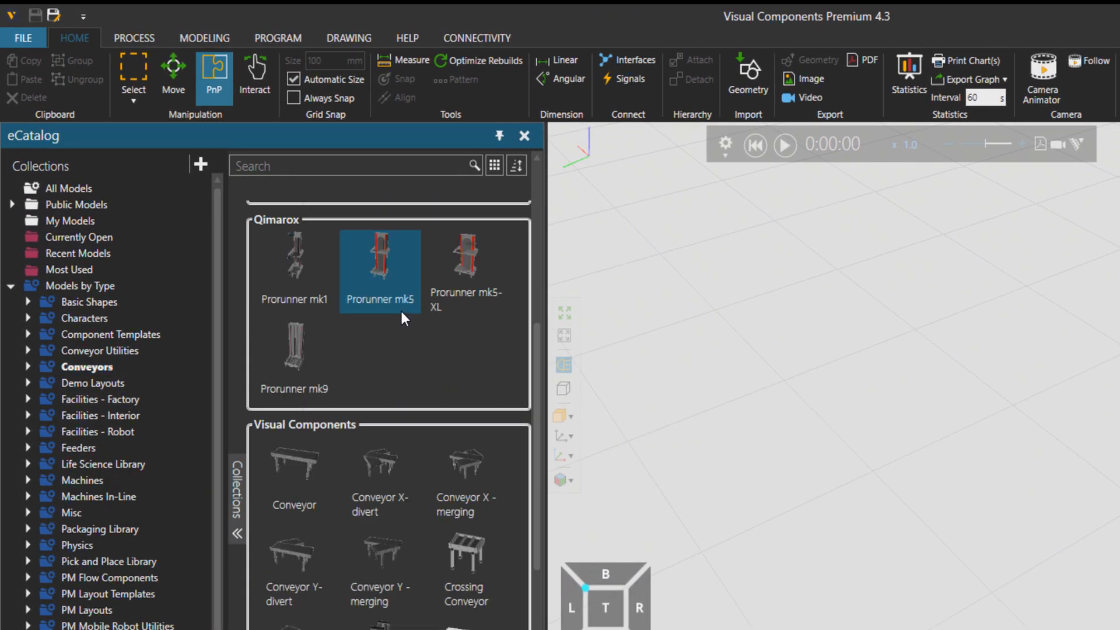
double_click(294, 464)
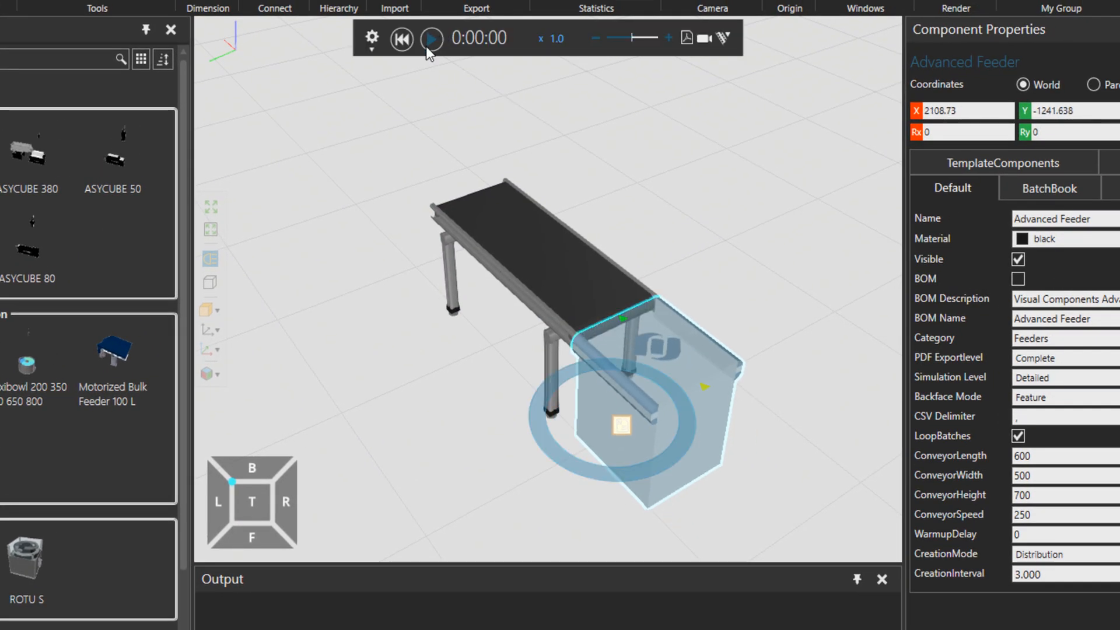
left_click(431, 39)
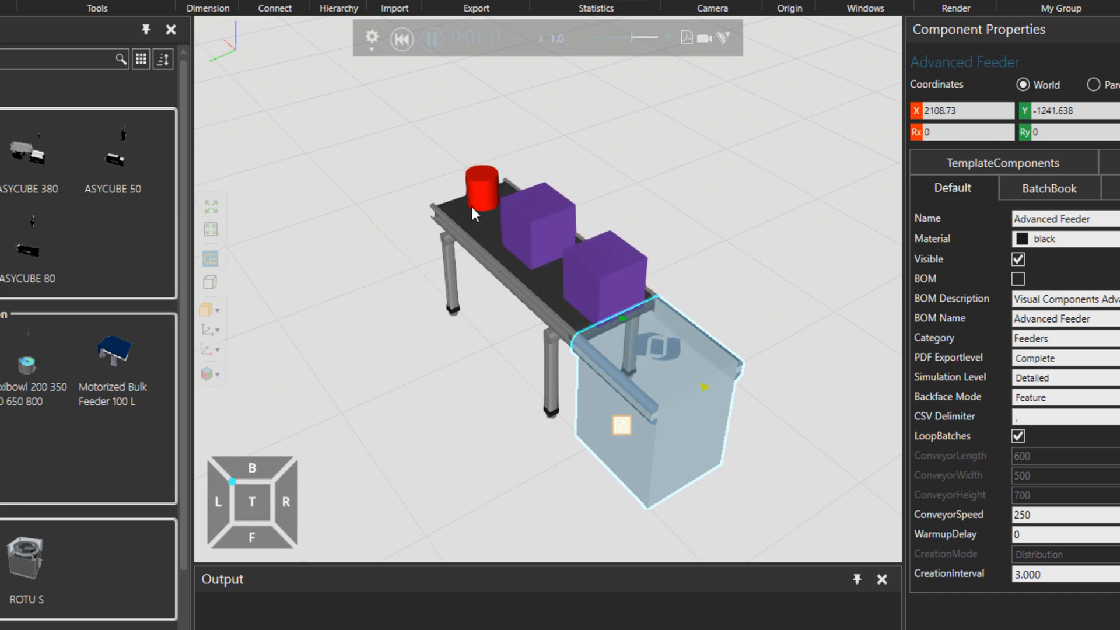
left_click(400, 39)
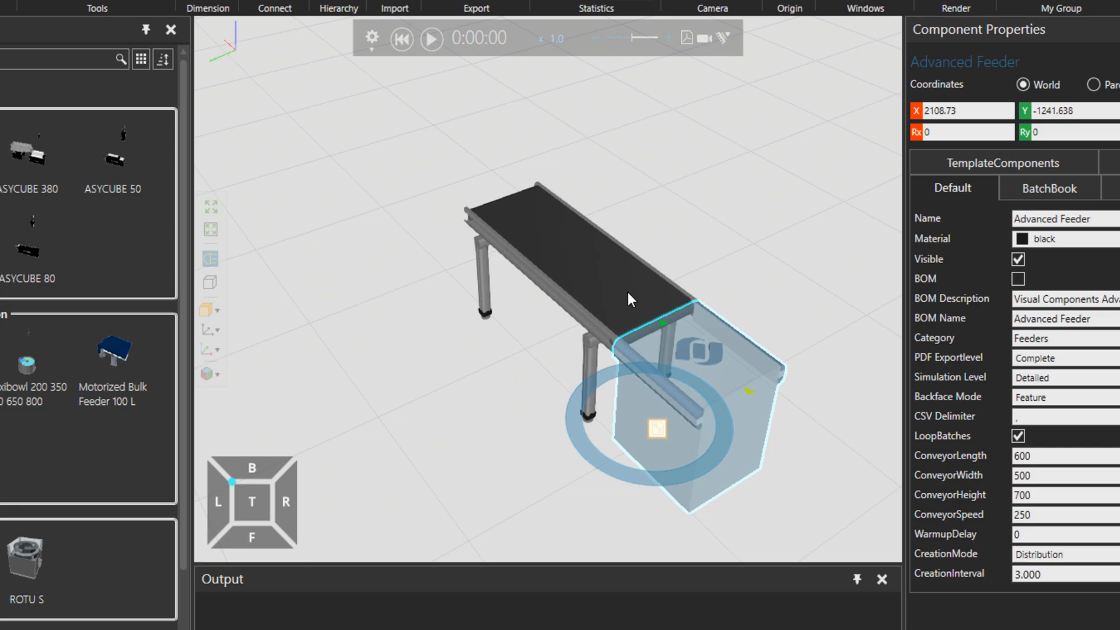
mouse_move(557, 259)
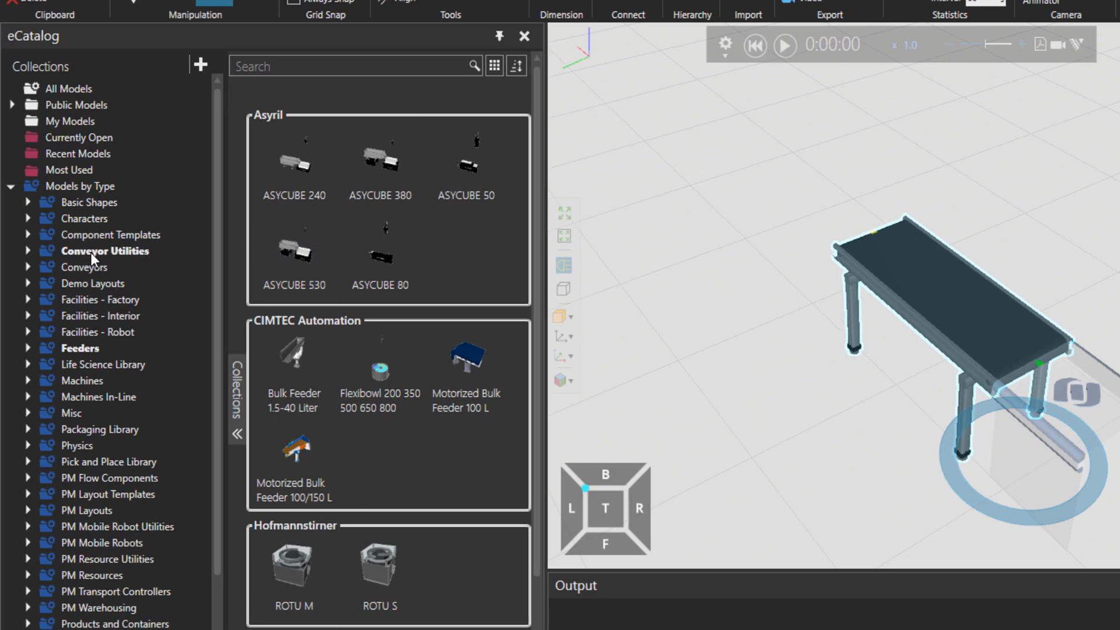
Place the Bladder stopper from Conveyor Utilities on the conveyor and select it.
left_click(104, 251)
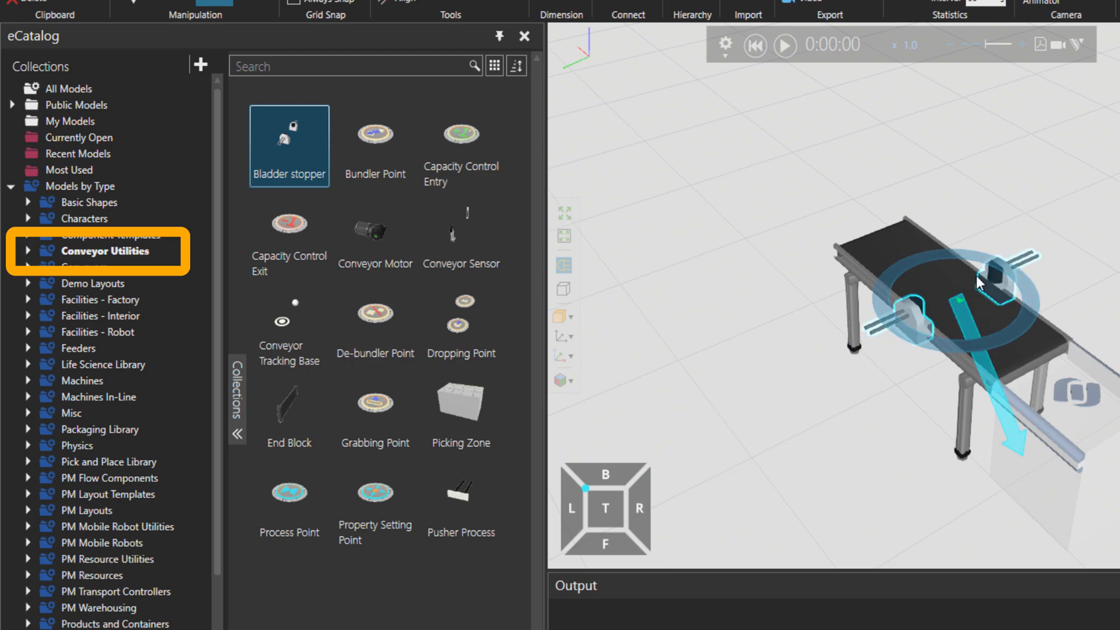
left_click(784, 44)
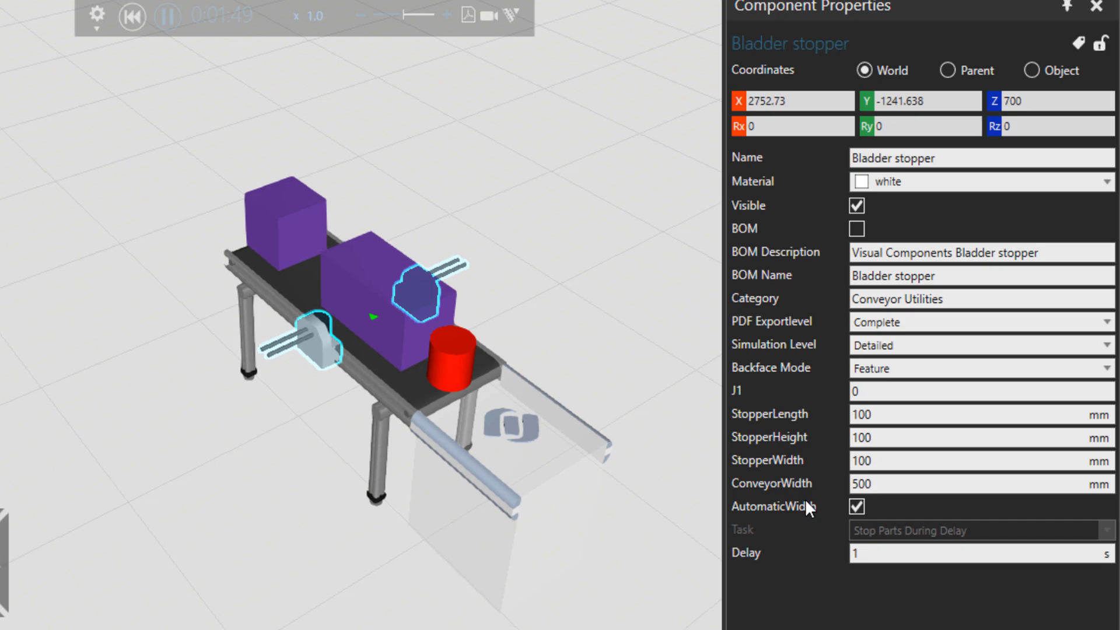
Show the Bladder stopper's Task behaviour options in Component Properties.
left_click(131, 16)
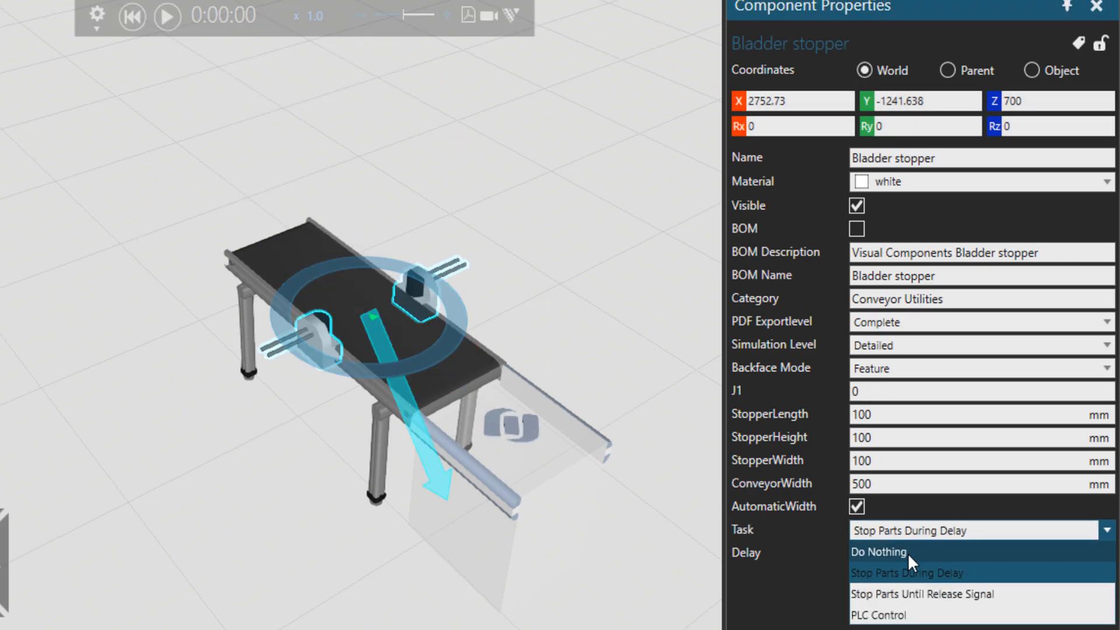
mouse_move(908, 618)
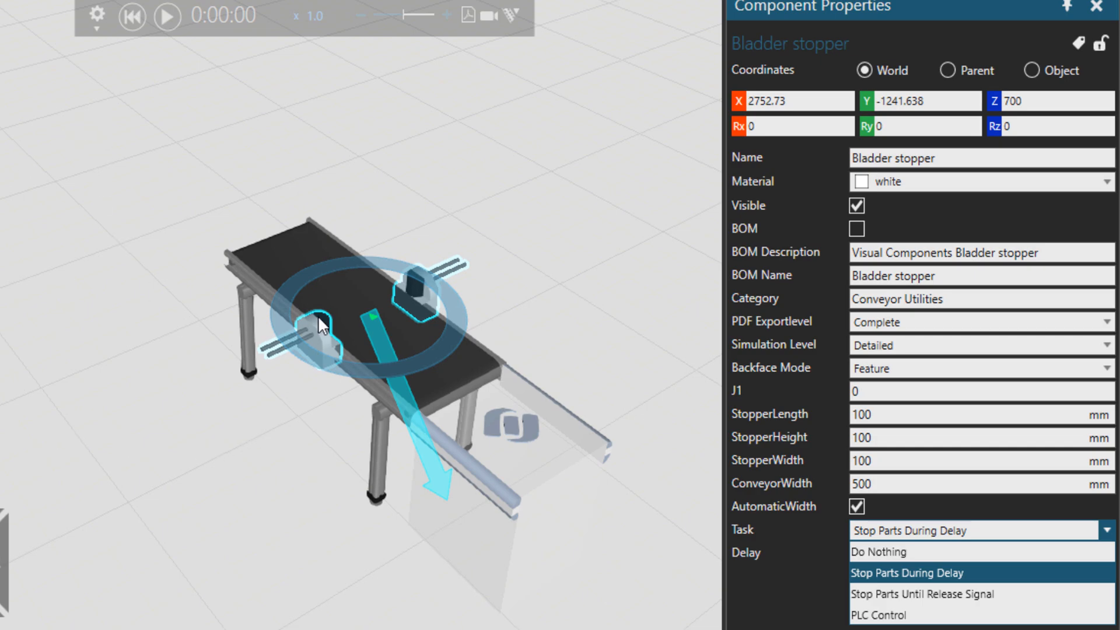
mouse_move(201, 317)
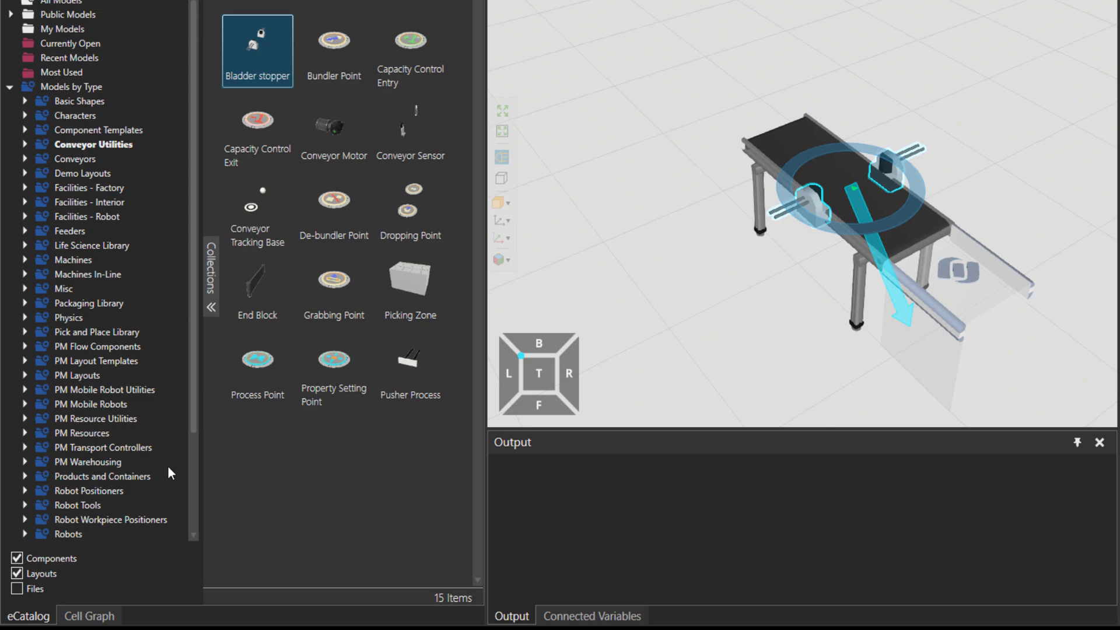
Open the Statistics collection and preview the Statistics Warm Up Controller model.
scroll("down", 3)
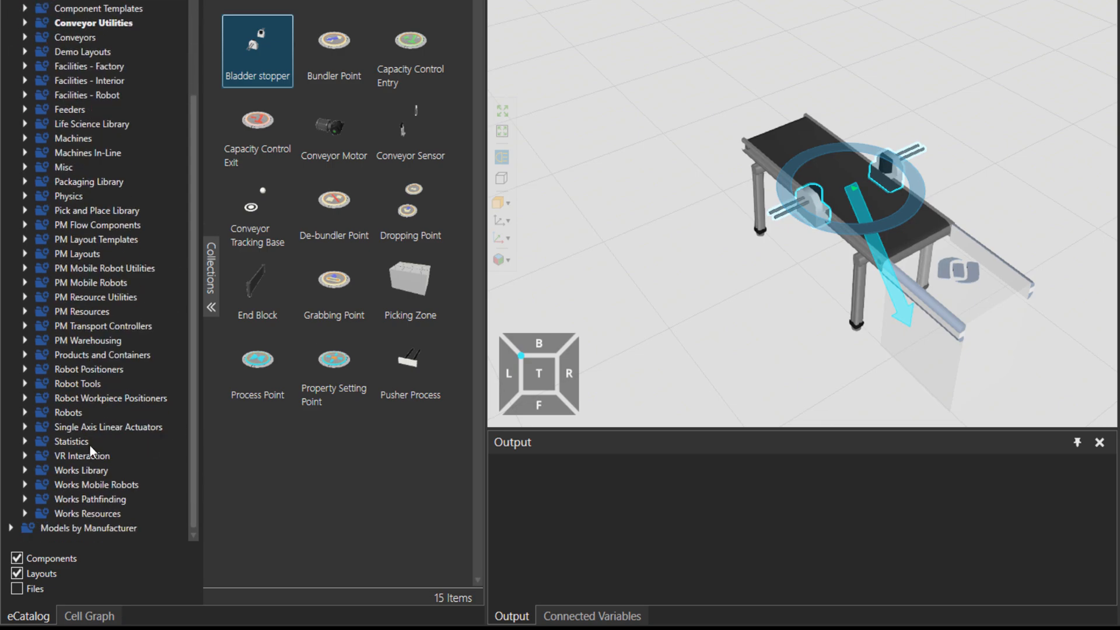
left_click(70, 441)
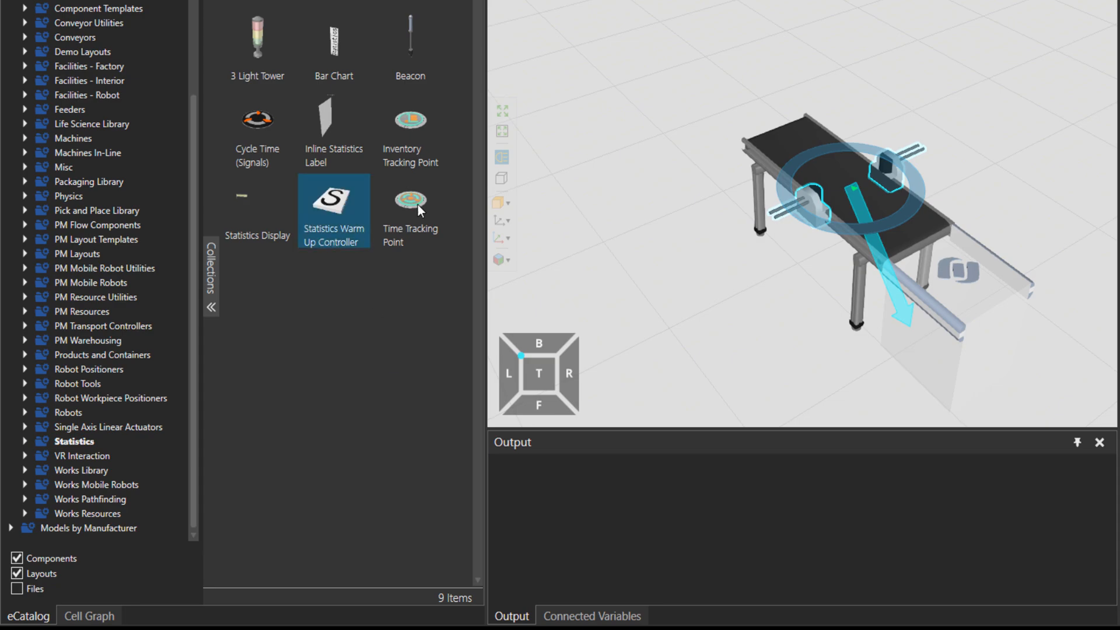
left_click(257, 46)
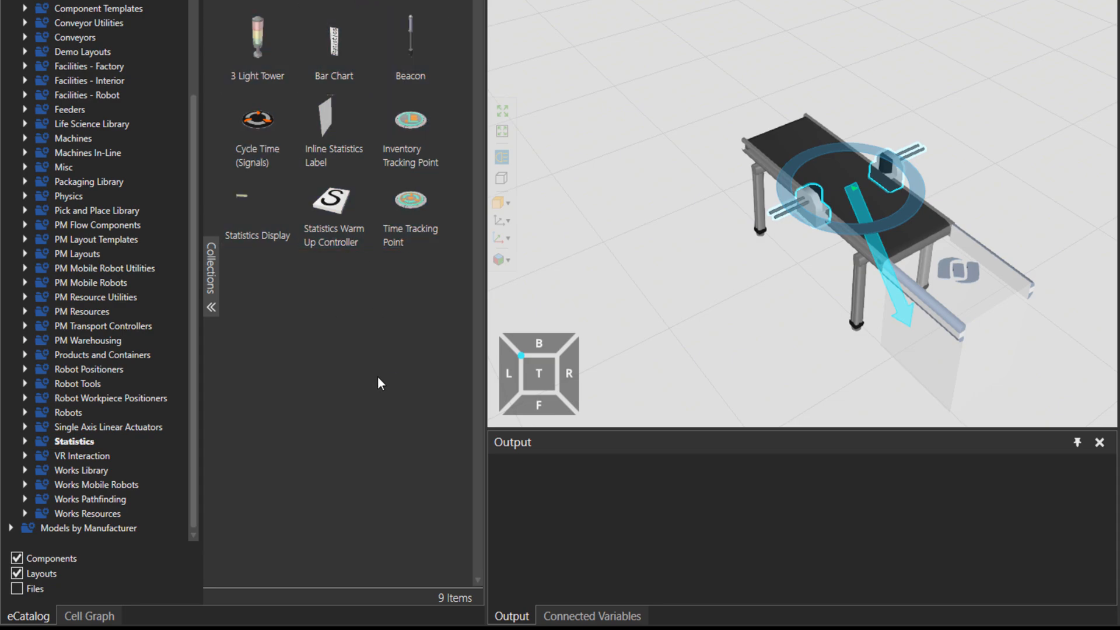
mouse_move(532, 242)
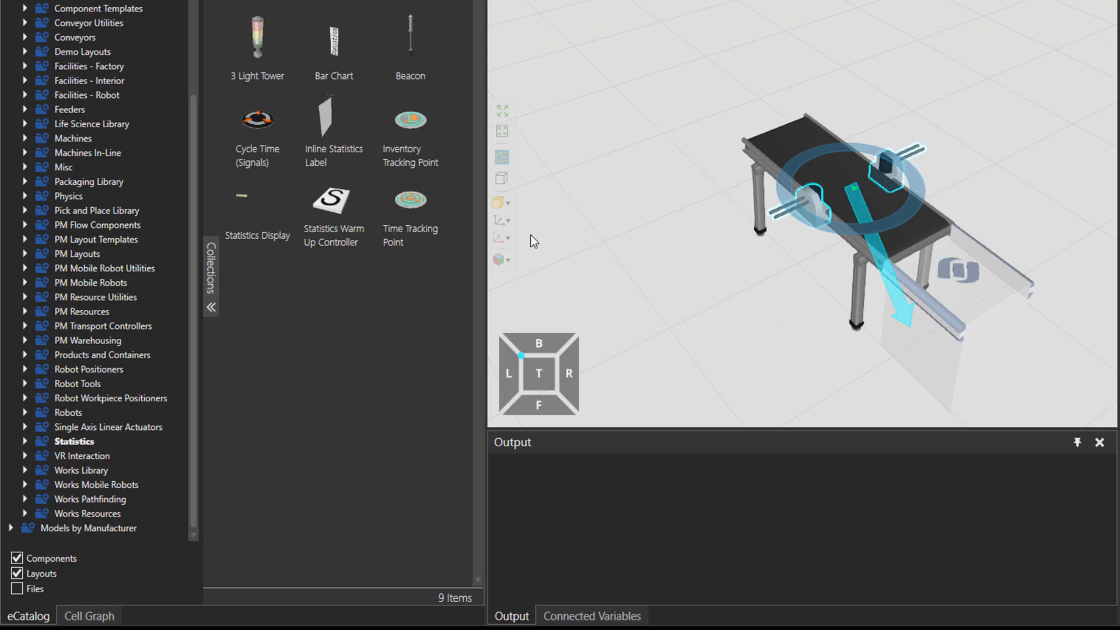
mouse_move(876, 221)
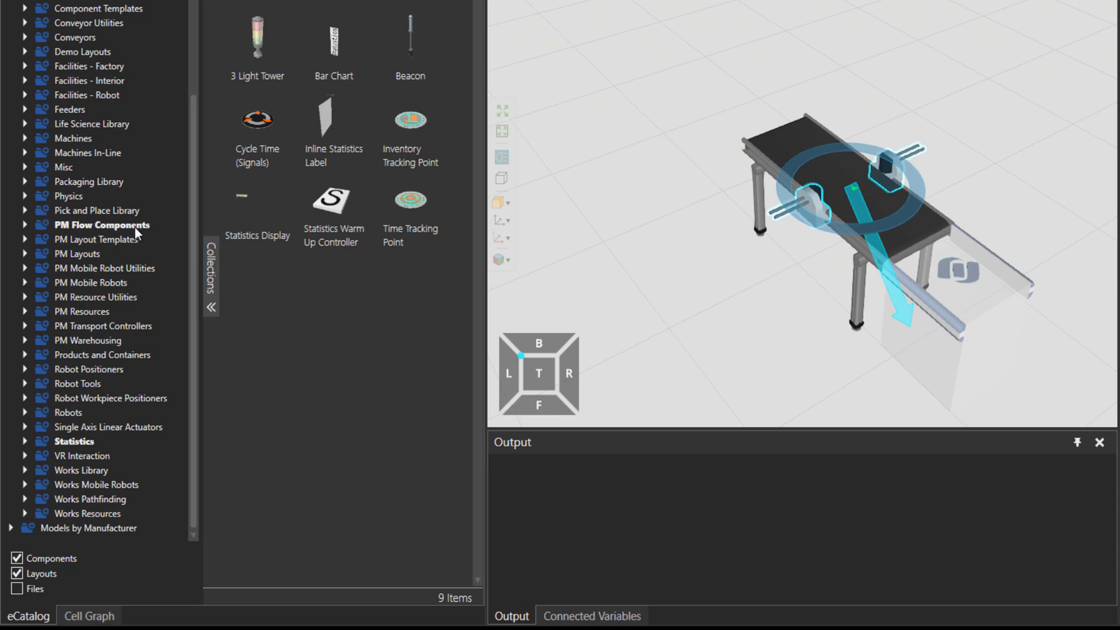
Open PM Flow Components and preview the Feeder Process and Transport Node models.
left_click(102, 224)
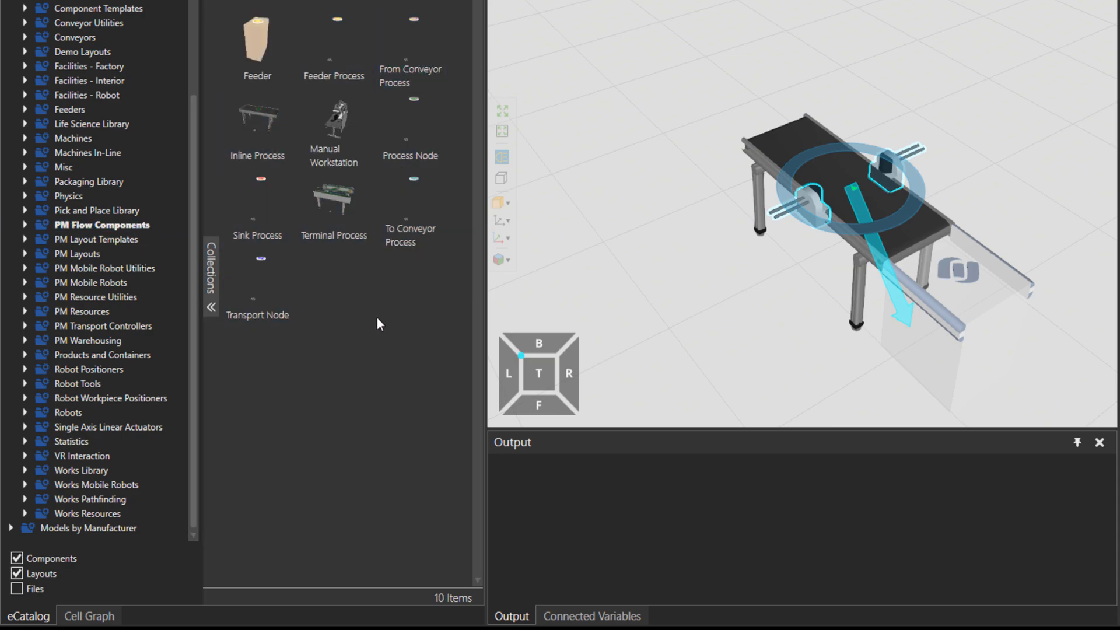
left_click(334, 35)
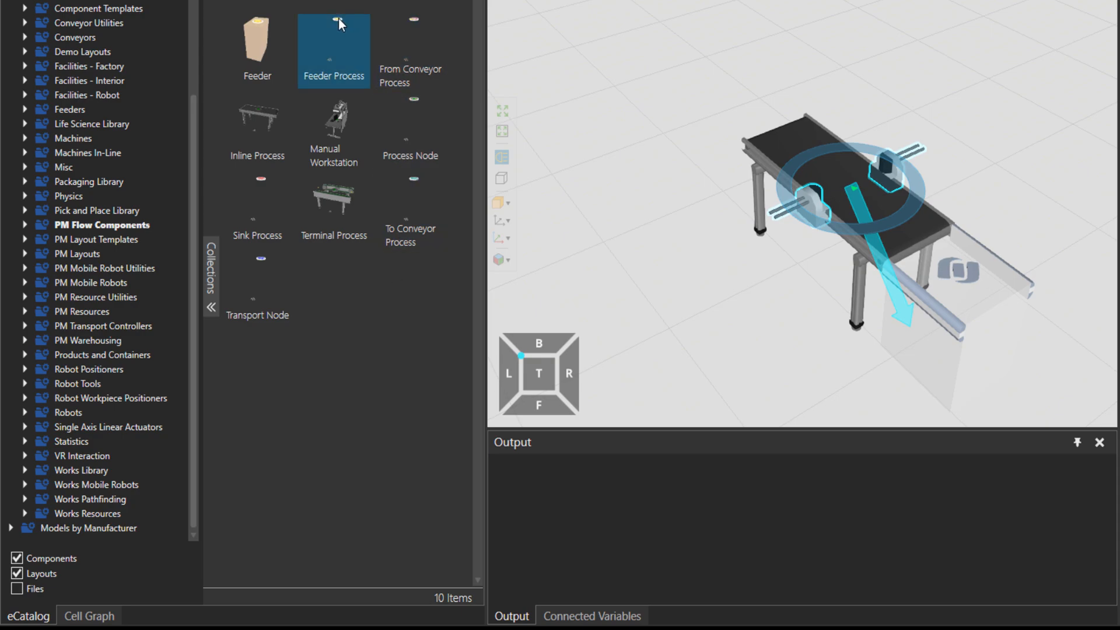
left_click(257, 291)
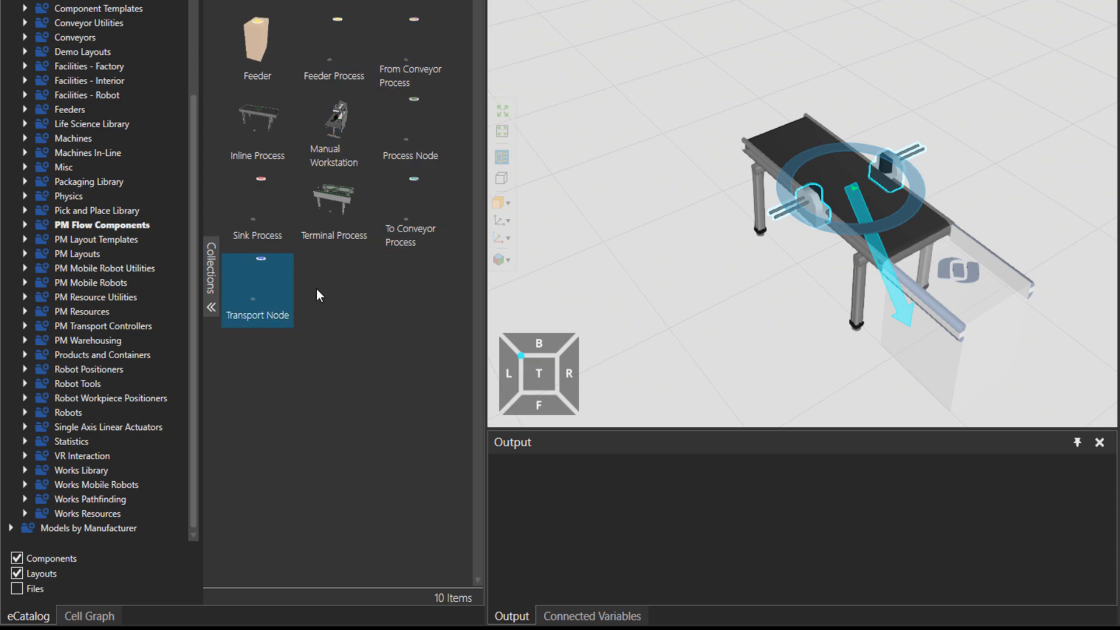
left_click(692, 233)
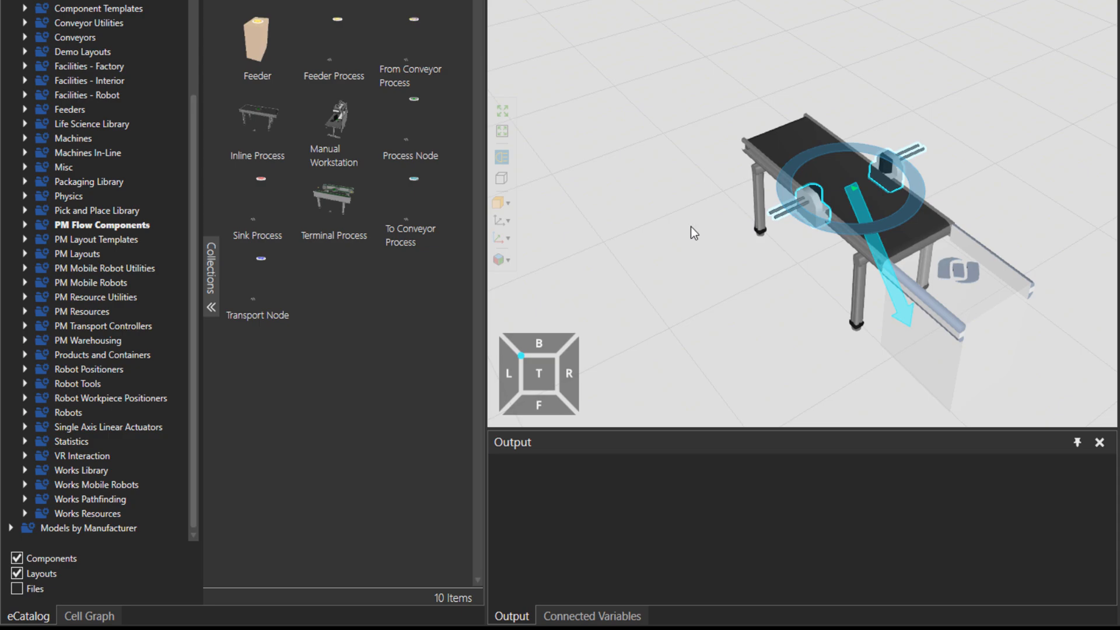
left_click(258, 289)
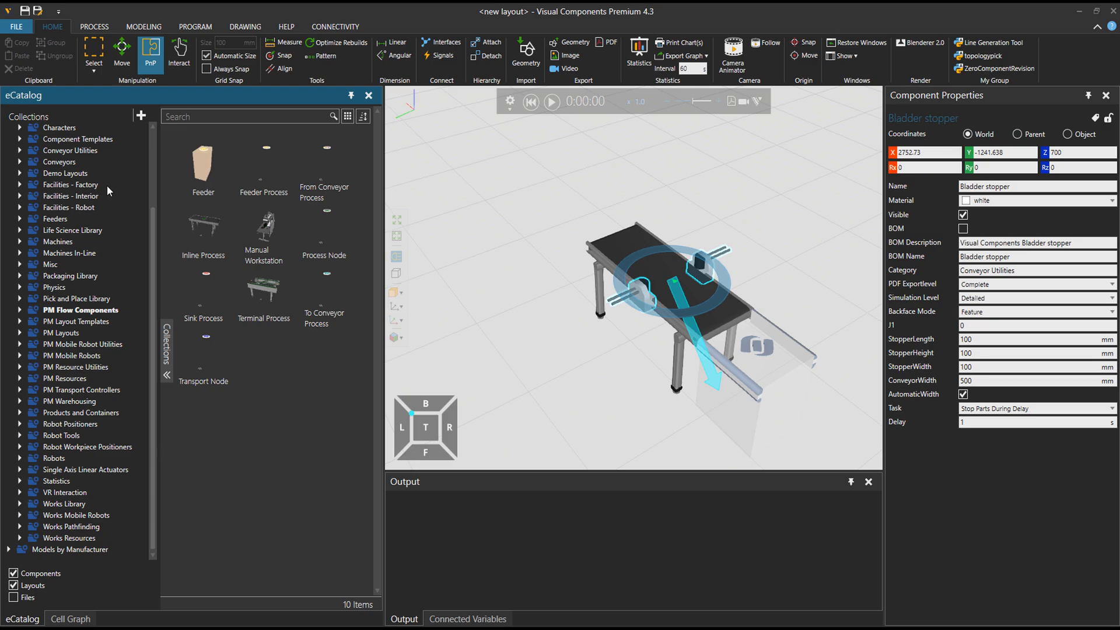
View Metadata for the Bladder stopper model in Conveyor Utilities.
left_click(68, 150)
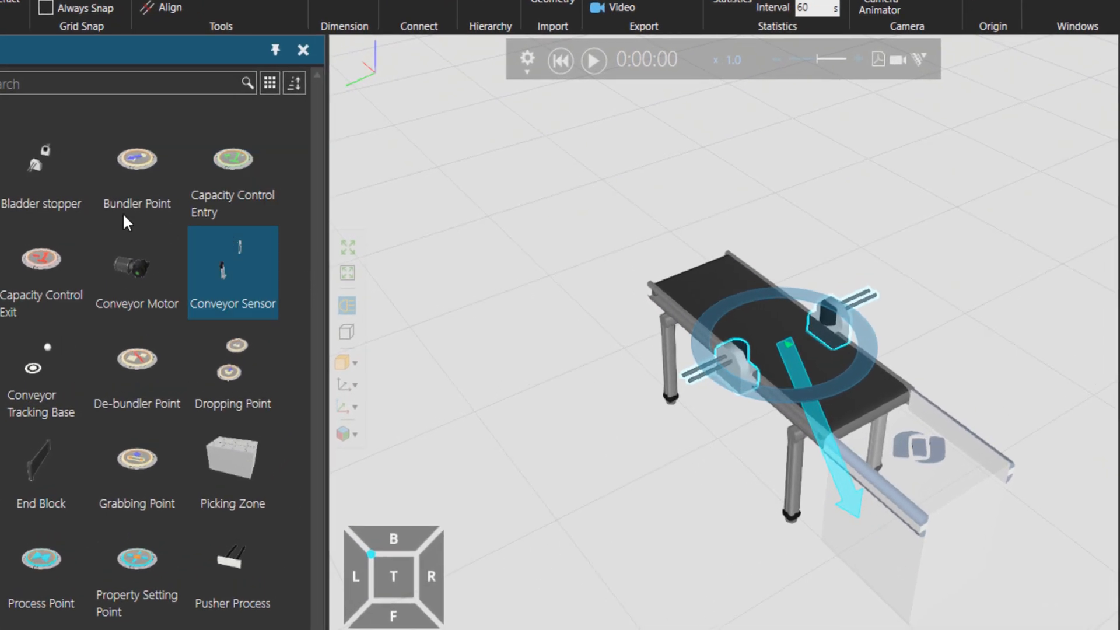
right_click(37, 162)
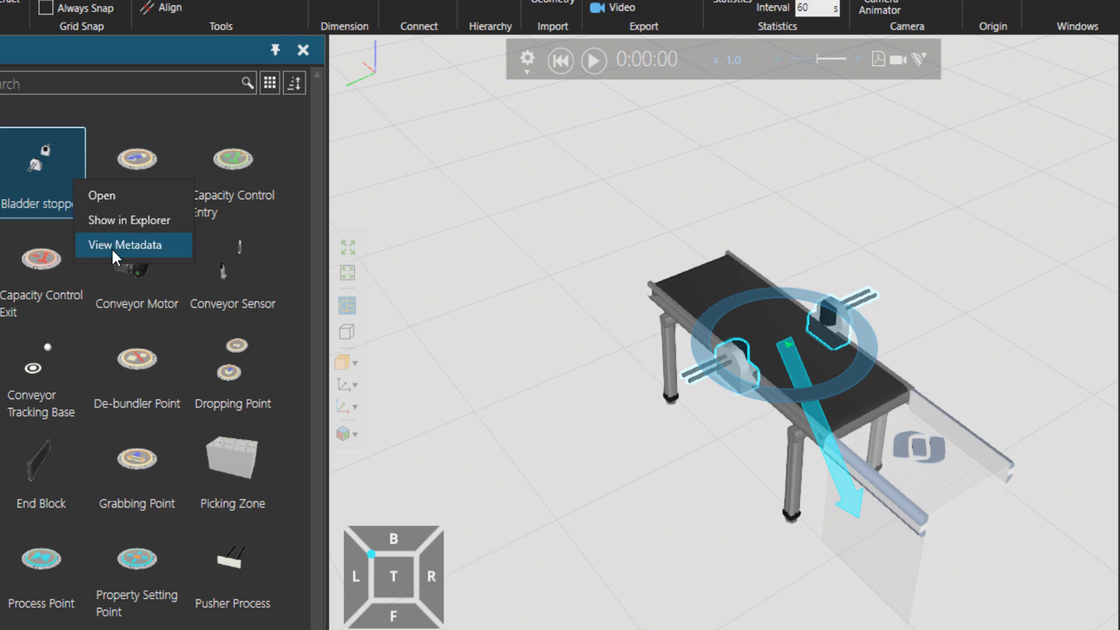
left_click(125, 245)
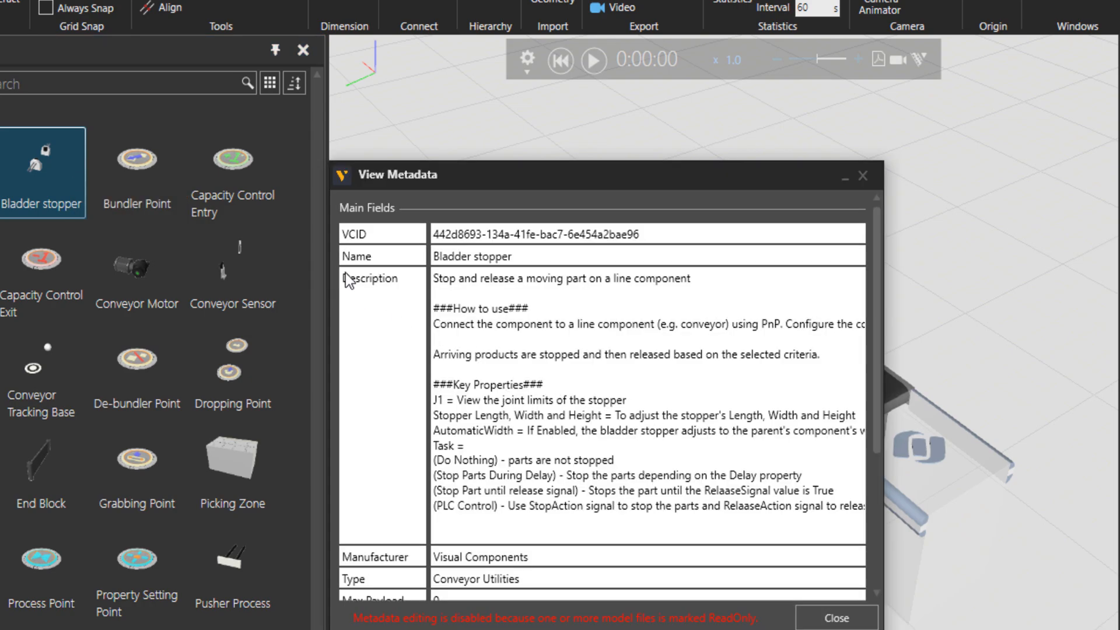
Highlight the Bladder stopper's Description text and bring up its Copy option.
left_click(441, 278)
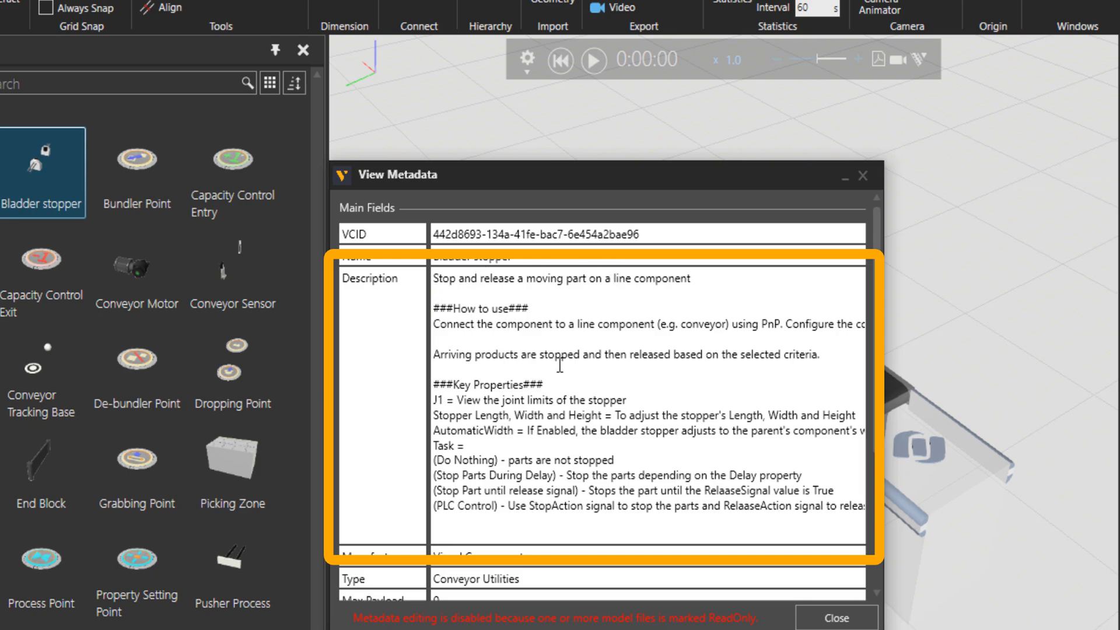
mouse_move(525, 525)
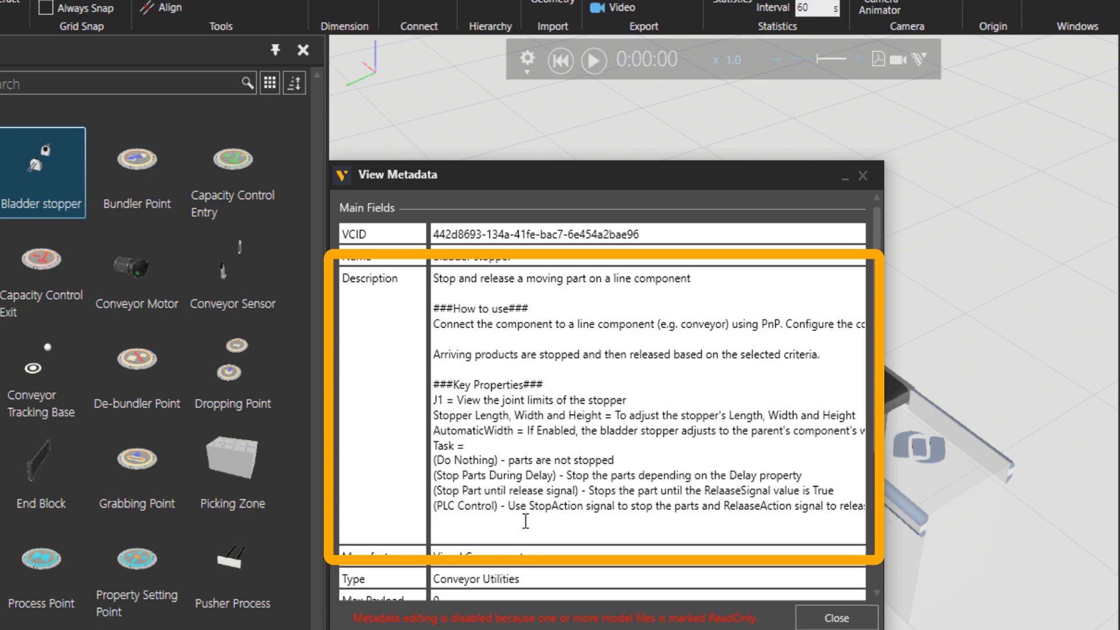
right_click(628, 467)
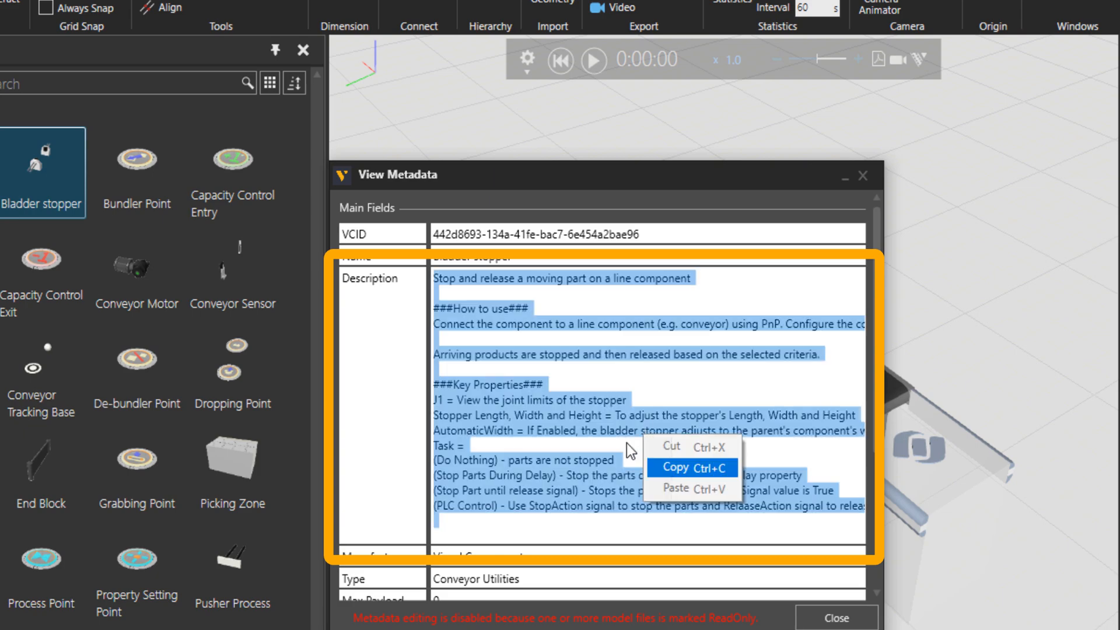